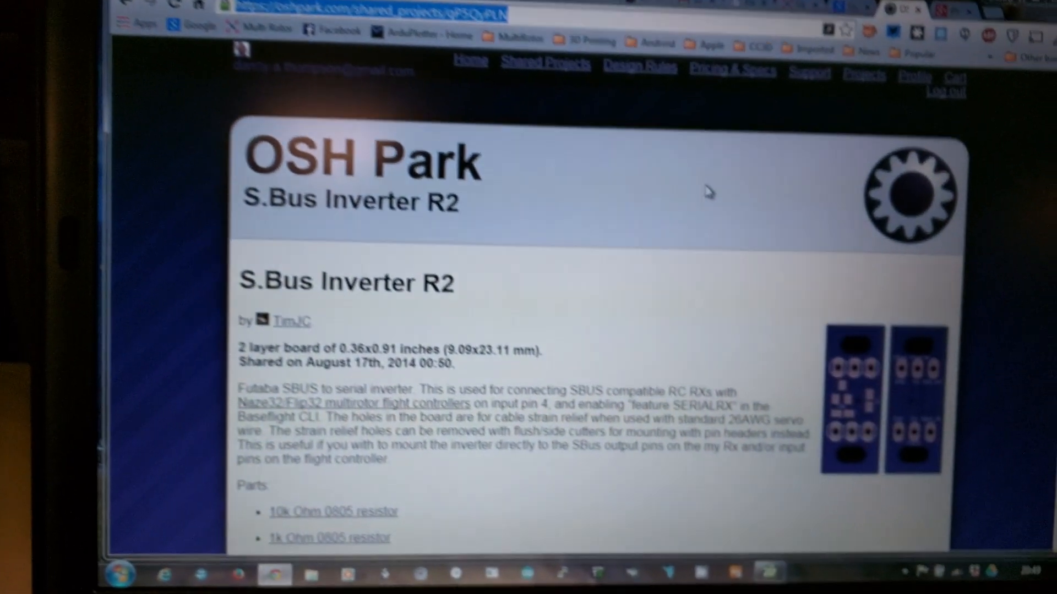
Scroll through the Receiver tab's live Roll, Pitch, Yaw, Throttle and AUX channel bars.
{"action": "scroll", "scroll_direction": "down", "scroll_amount": 3}
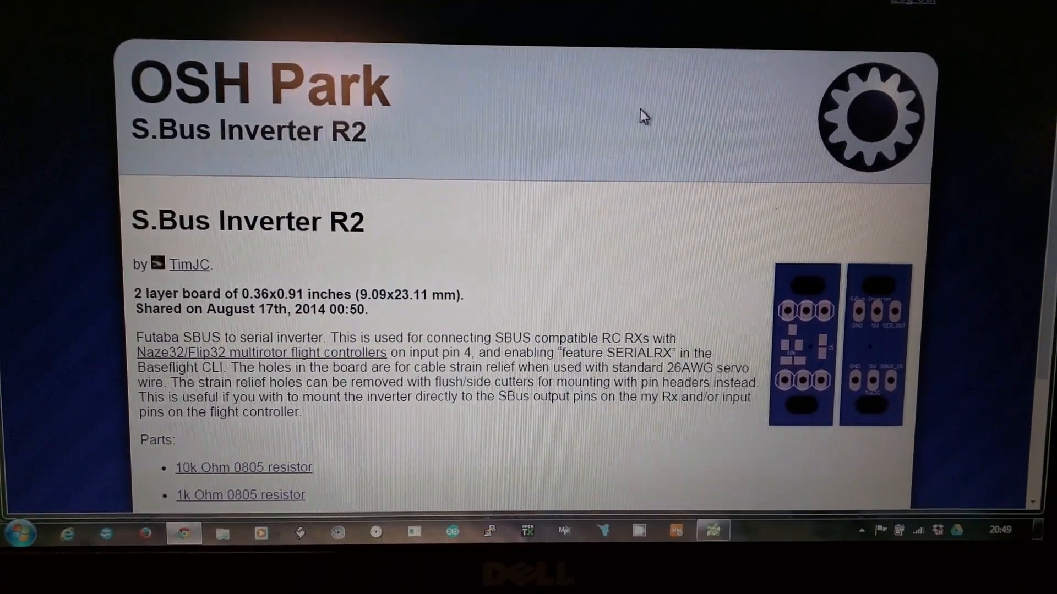
{"action": "scroll", "scroll_direction": "up", "scroll_amount": 3}
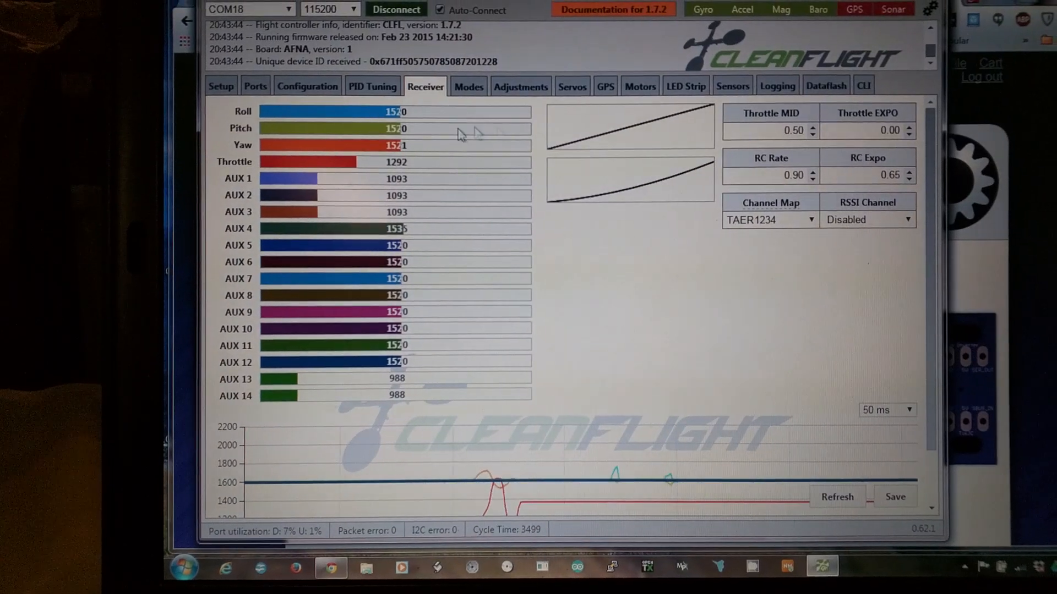
Confirm UART2 is set to Serial RX on the Ports tab, then view Configuration.
{"action": "left_click", "coordinate": [307, 85]}
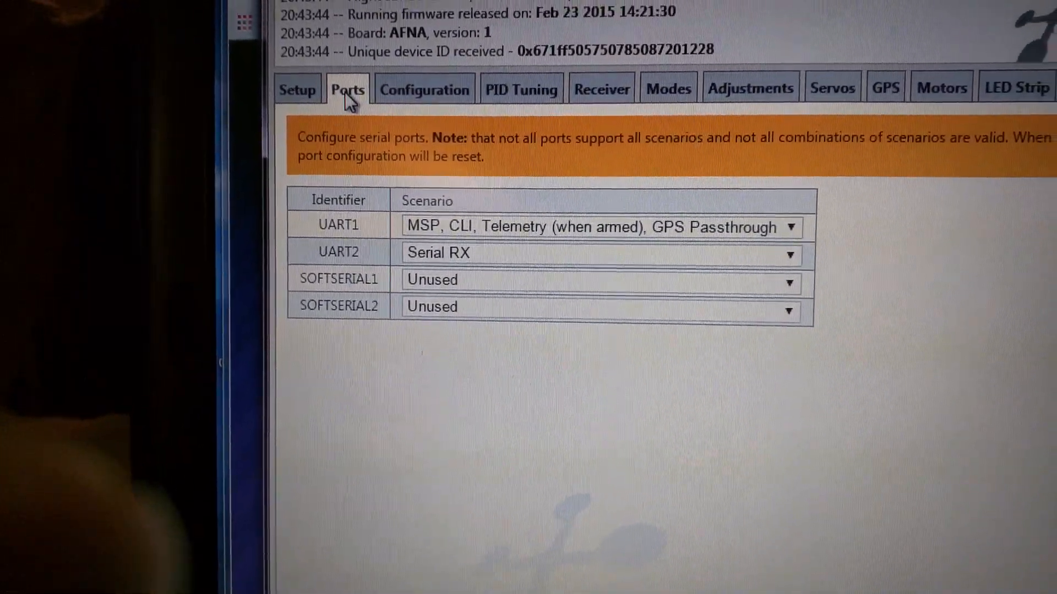
{"action": "left_click", "coordinate": [424, 90]}
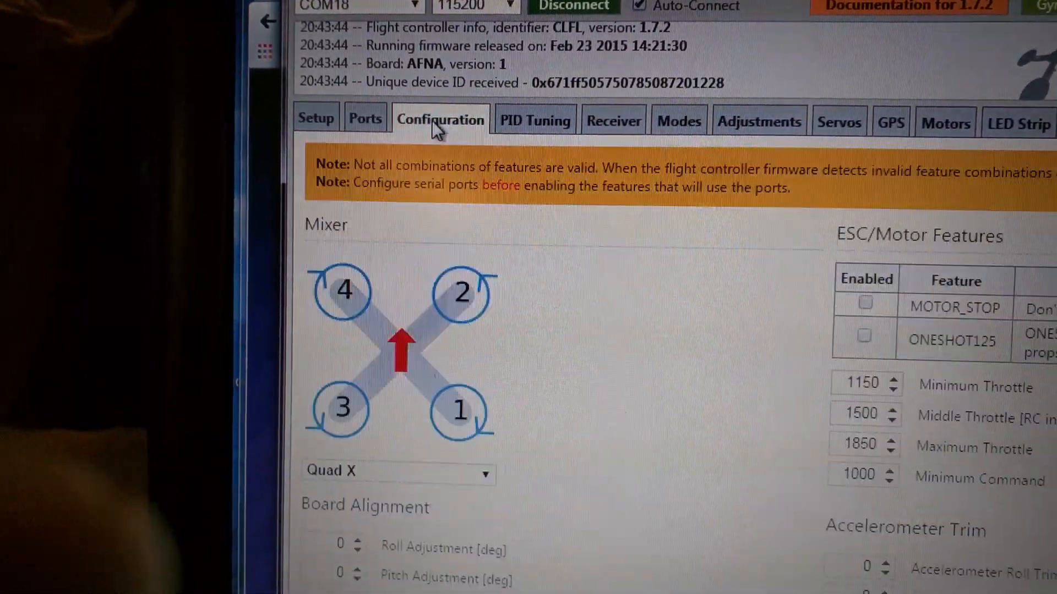
Verify RX_SERIAL receiver mode with SBUS provider, then return to the live Receiver bars.
{"action": "scroll", "scroll_direction": "down", "scroll_amount": 3}
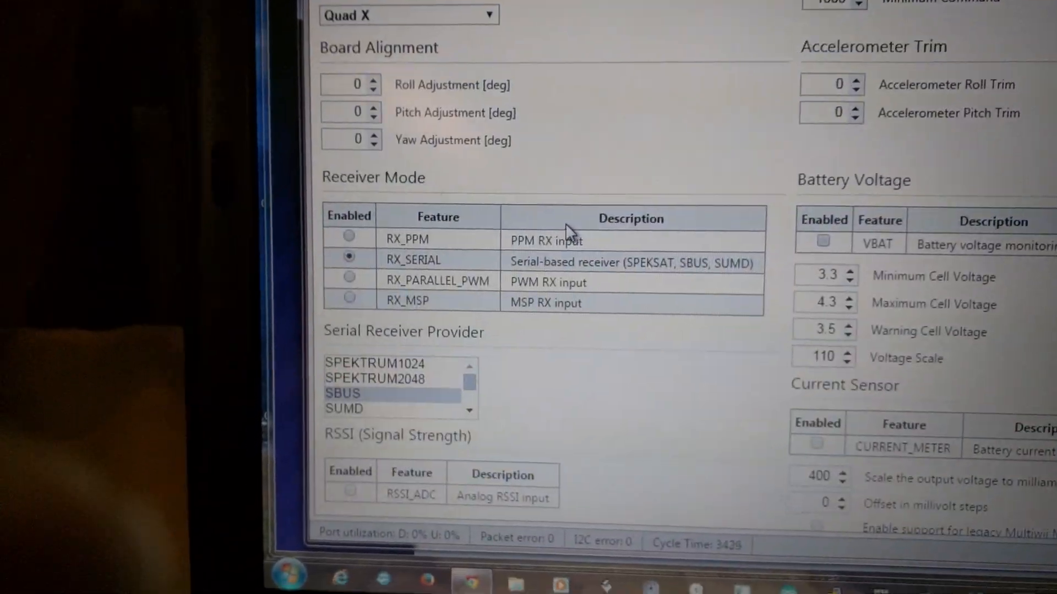
{"action": "scroll", "scroll_direction": "down", "scroll_amount": 3}
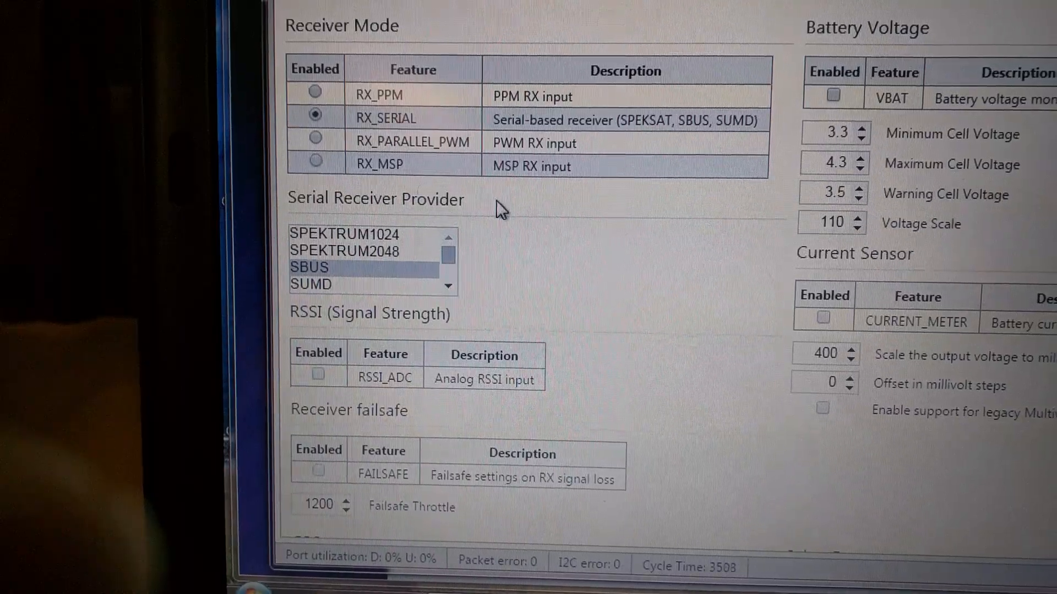
{"action": "scroll", "scroll_direction": "up", "scroll_amount": 3}
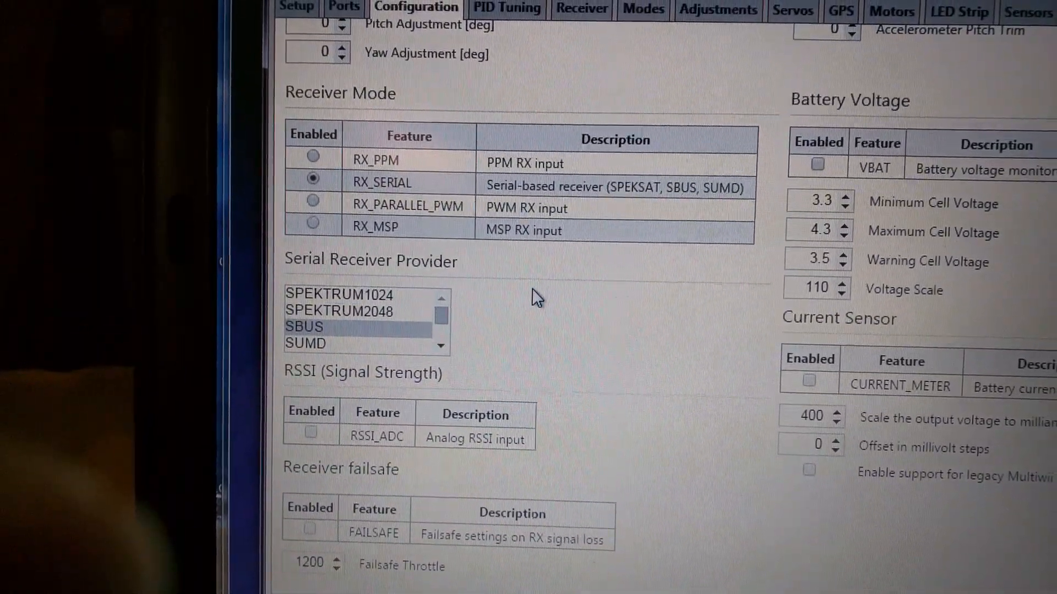
{"action": "scroll", "scroll_direction": "down", "scroll_amount": 3}
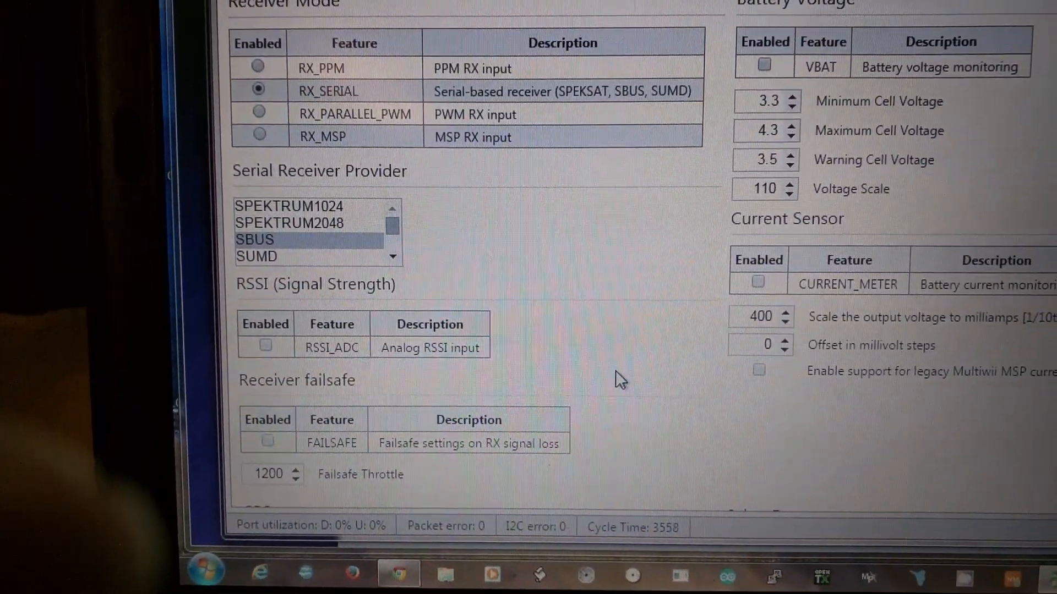
{"action": "scroll", "scroll_direction": "up", "scroll_amount": 3}
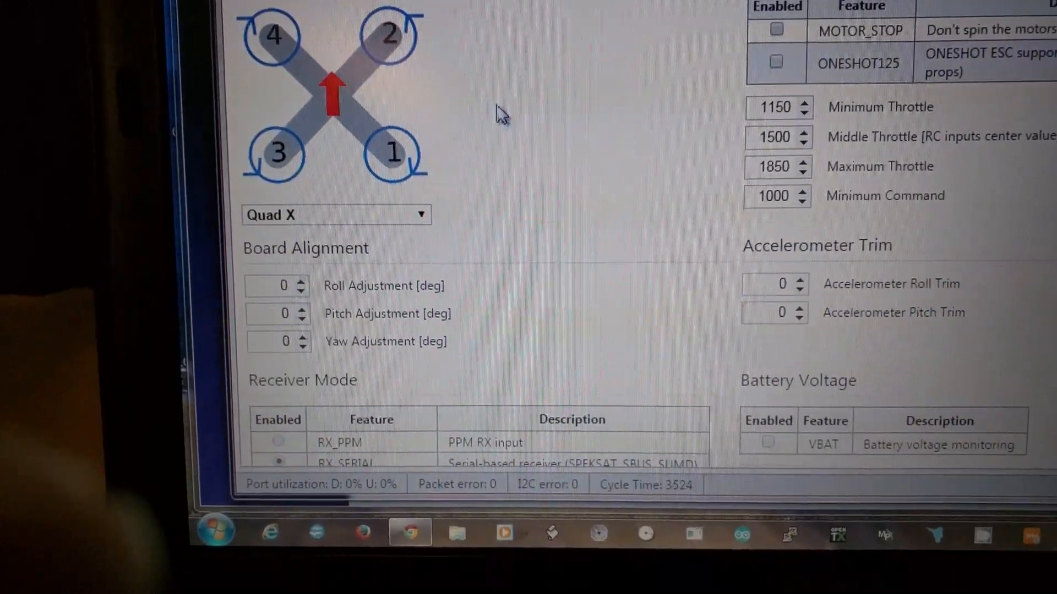
{"action": "scroll", "scroll_direction": "up", "scroll_amount": 3}
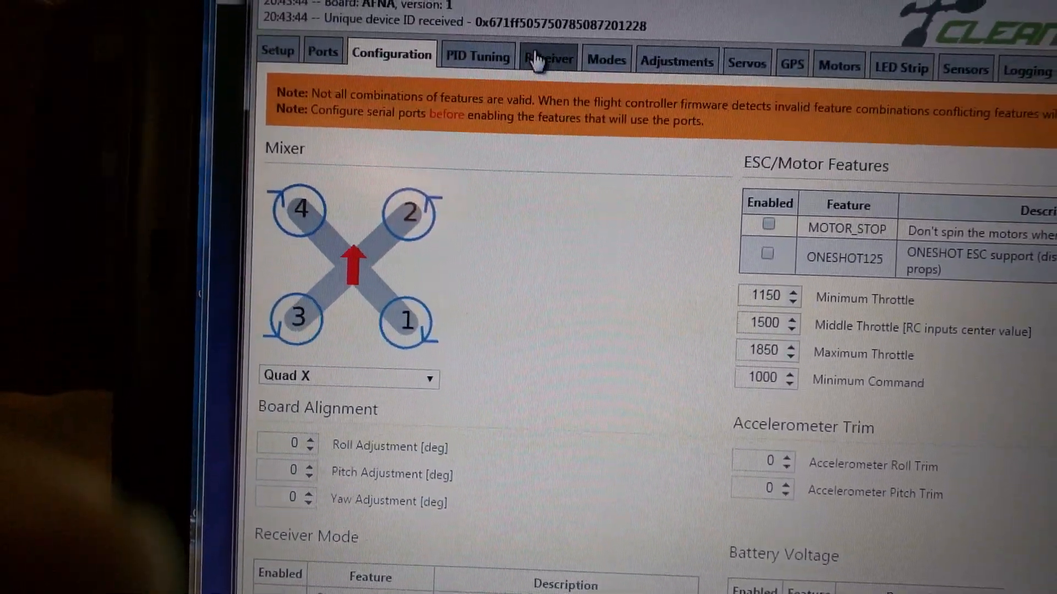
{"action": "left_click", "coordinate": [546, 56]}
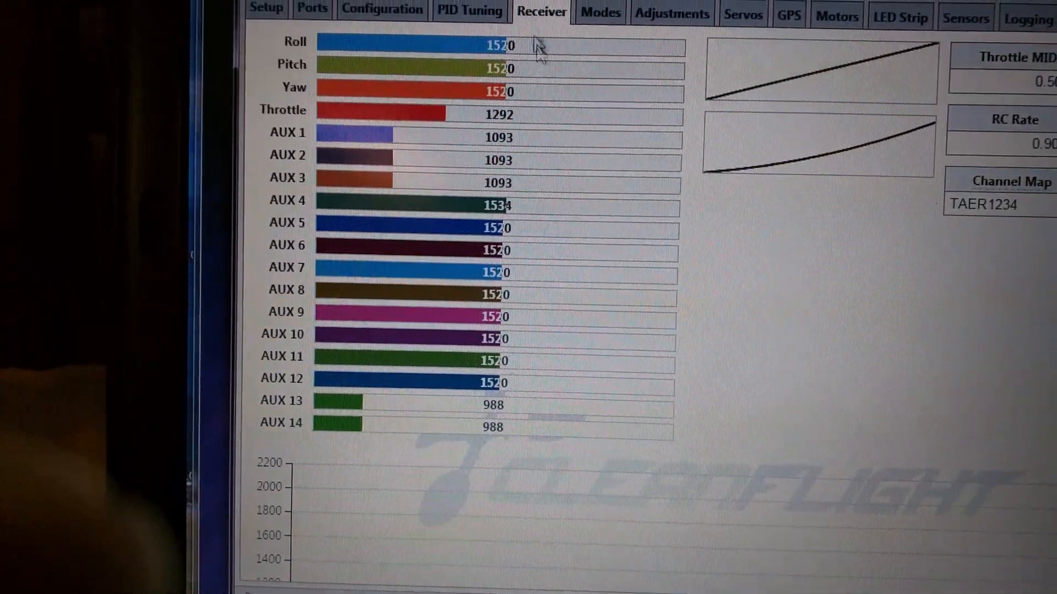